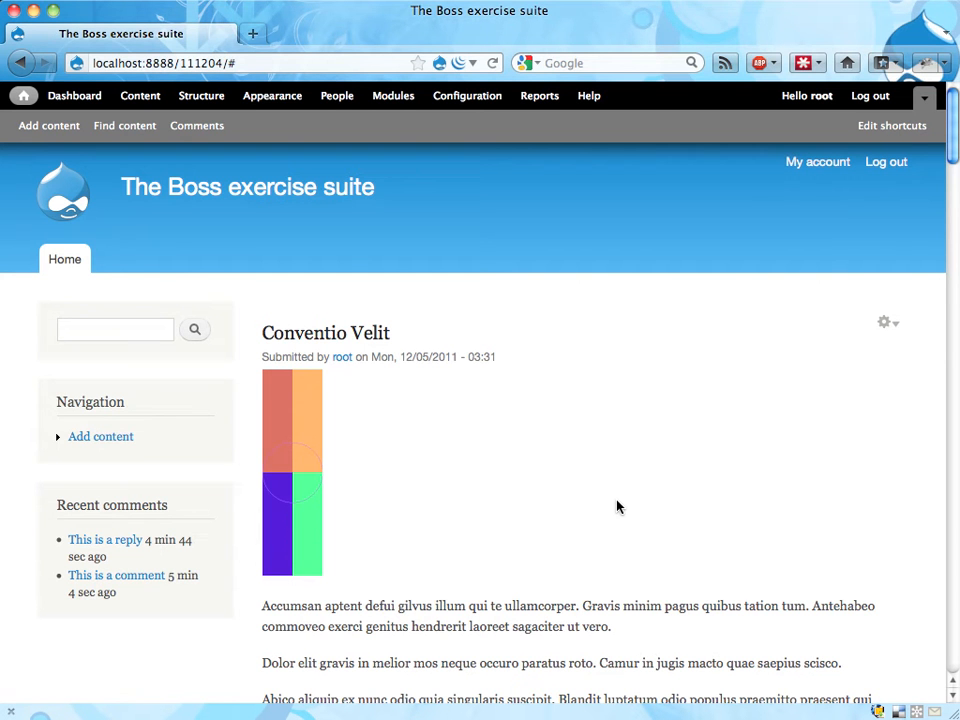
{"action": "mouse_move", "coordinate": [195, 618]}
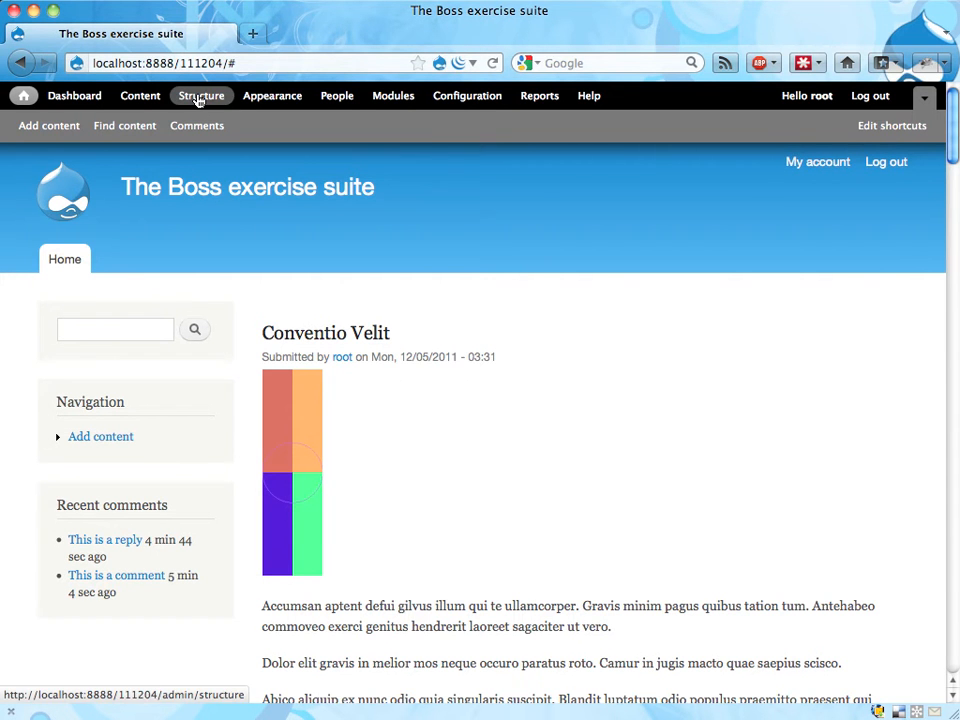
Step: Move the Who's online block from Disabled to Sidebar first on Structure > Blocks and save
{"action": "left_click", "coordinate": [201, 95]}
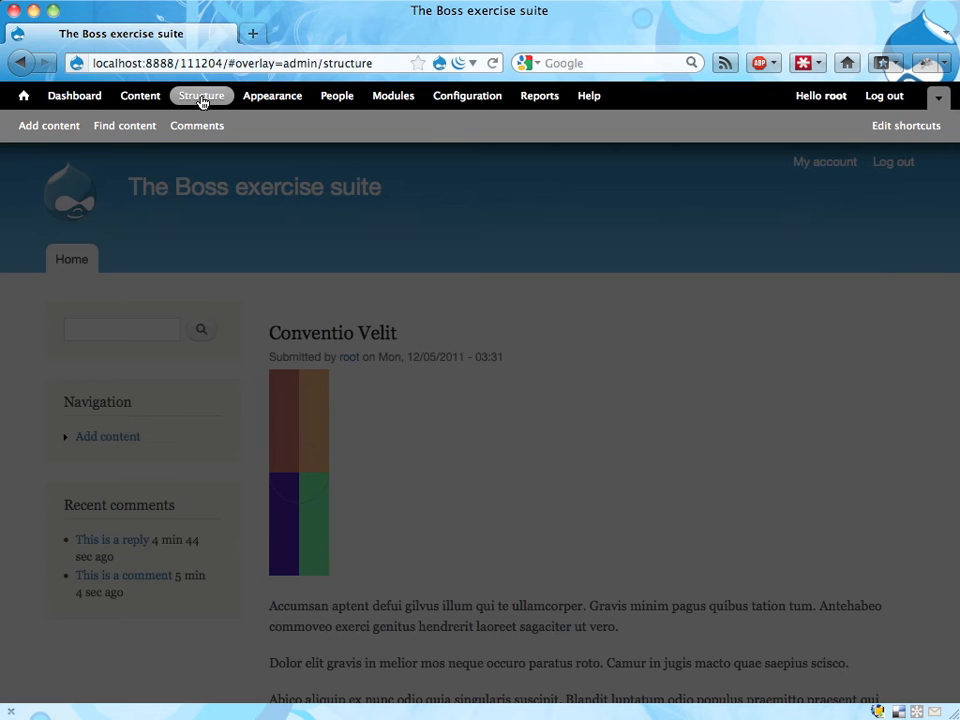
{"action": "left_click", "coordinate": [201, 95]}
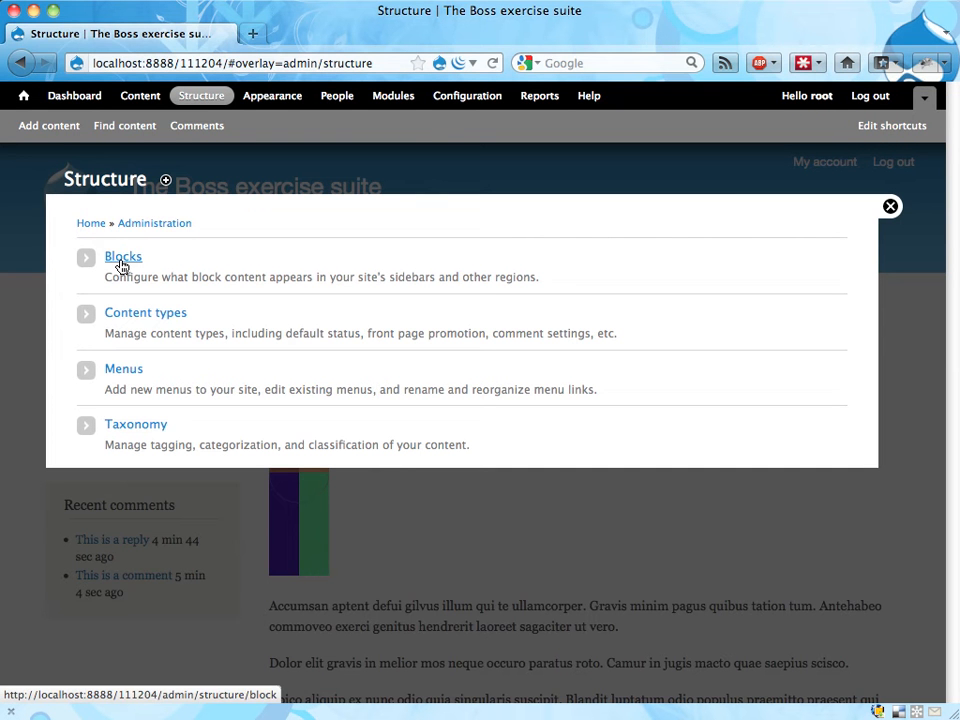
{"action": "left_click", "coordinate": [123, 257]}
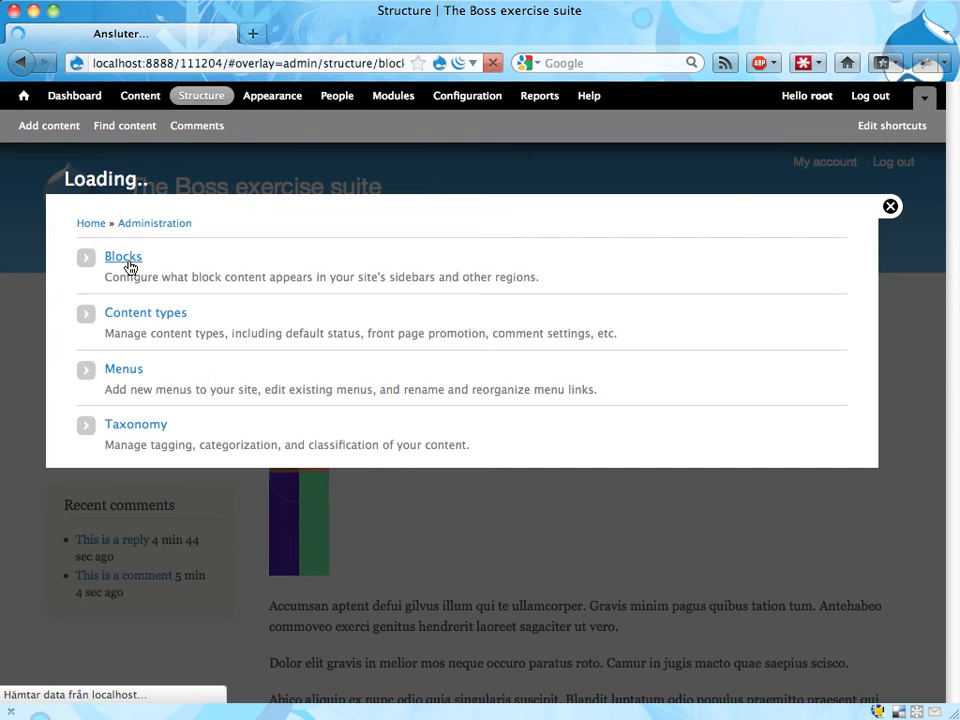
{"action": "left_click", "coordinate": [123, 256]}
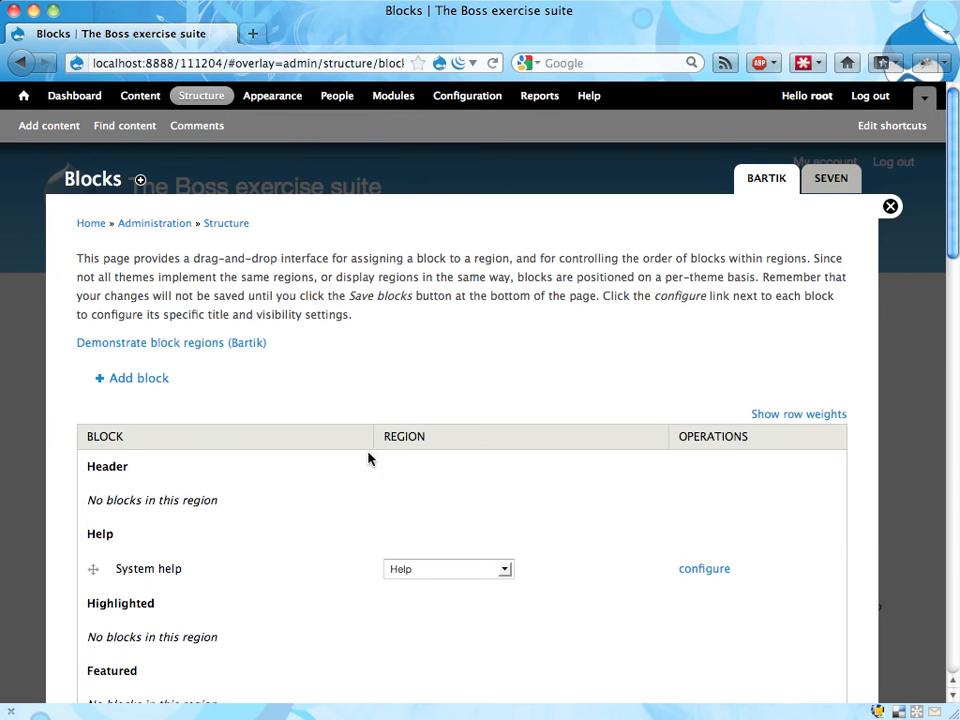
{"action": "scroll", "scroll_direction": "down", "scroll_amount": 3}
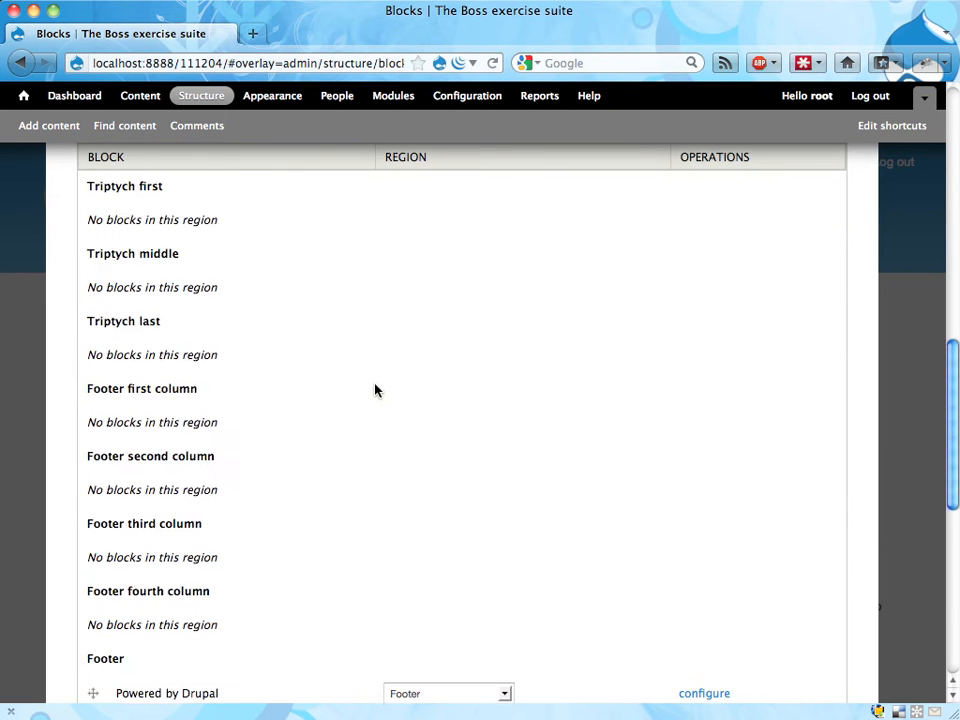
{"action": "scroll", "scroll_direction": "down", "scroll_amount": 3}
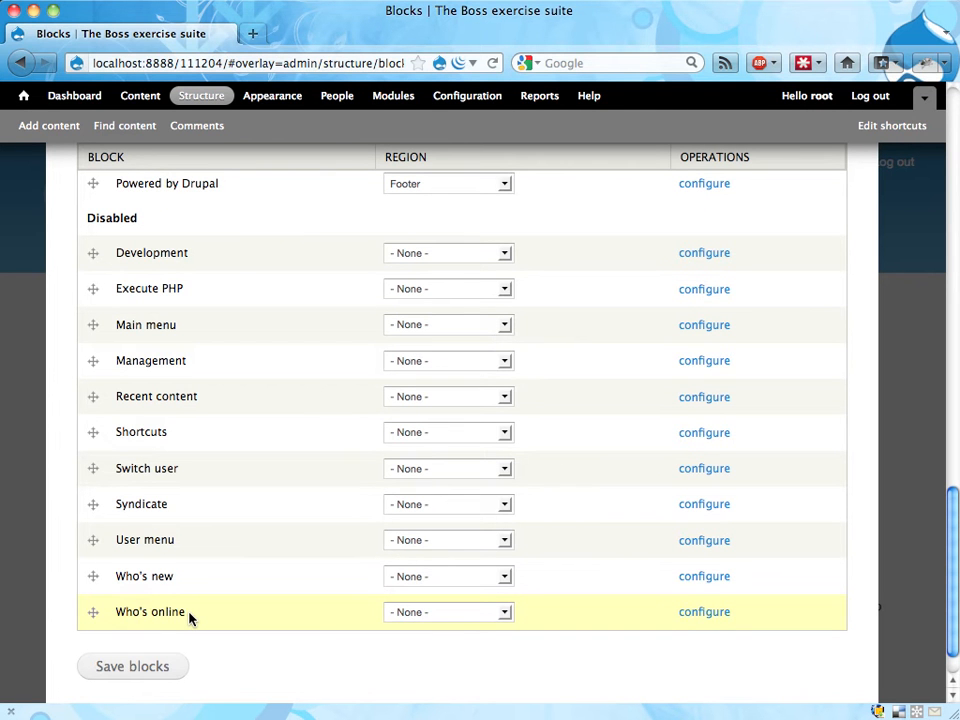
{"action": "left_click", "coordinate": [447, 611]}
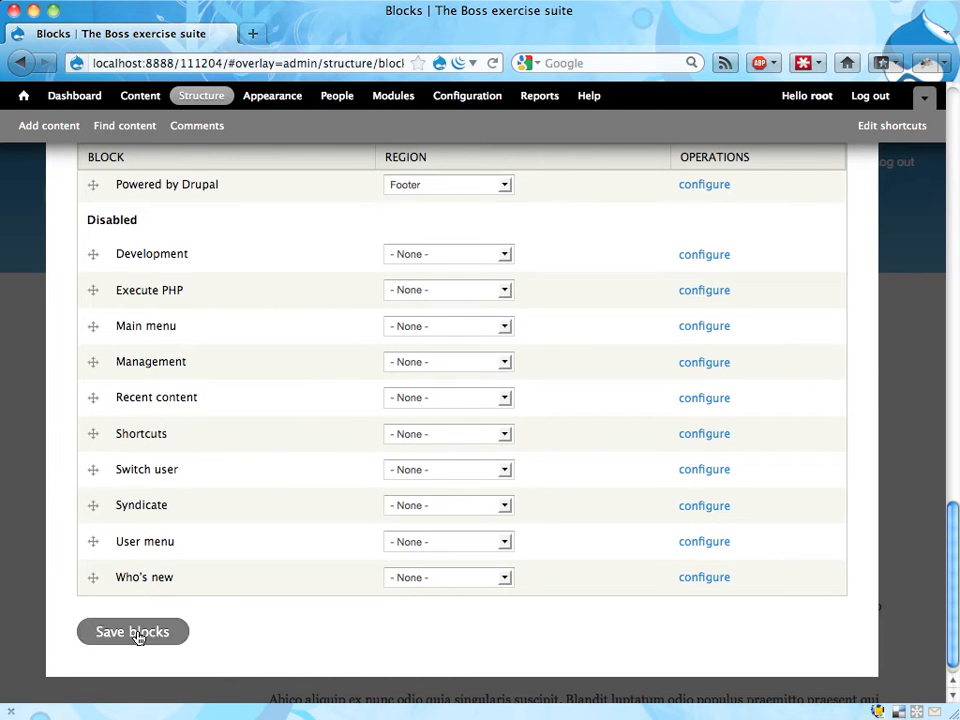
{"action": "left_click", "coordinate": [132, 631]}
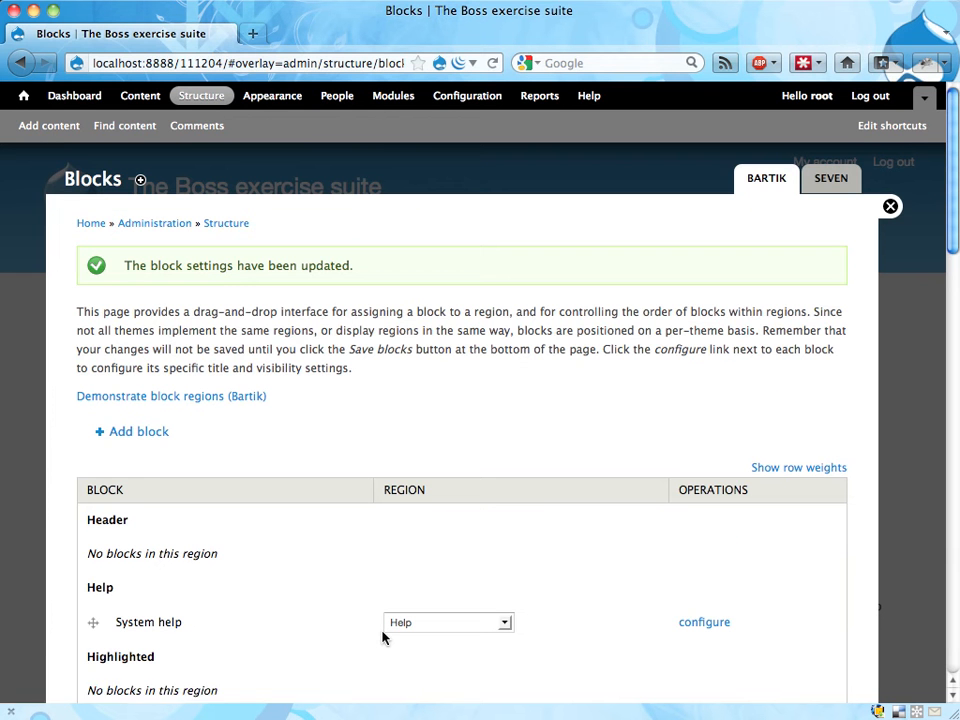
{"action": "mouse_move", "coordinate": [49, 125]}
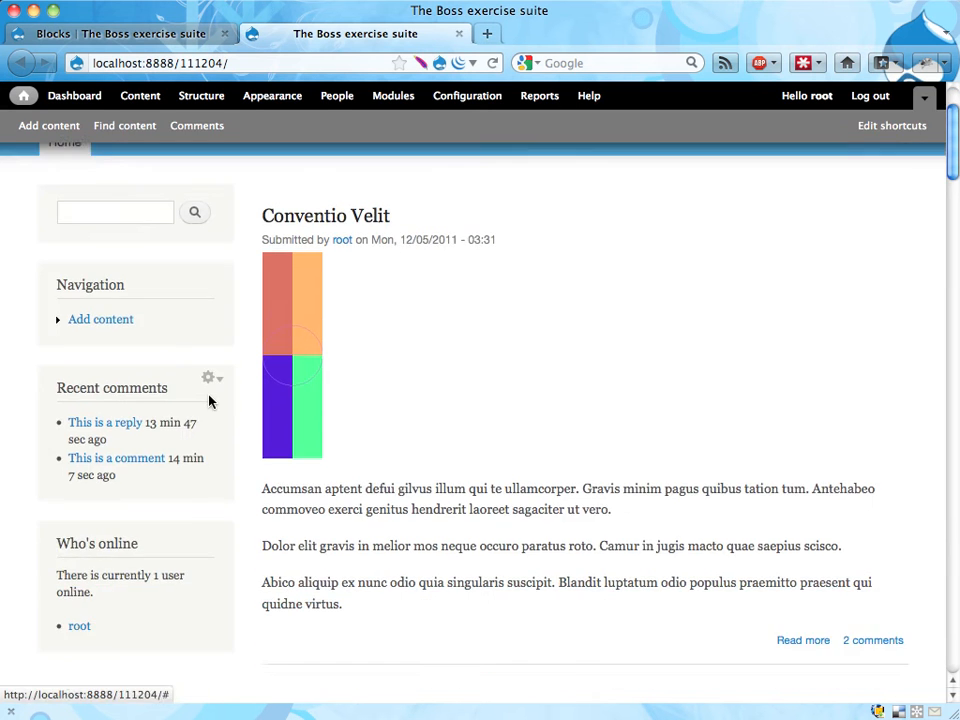
Step: Scroll the front page sidebar to find the Who's online block listing root
{"action": "scroll", "scroll_direction": "down", "scroll_amount": 3}
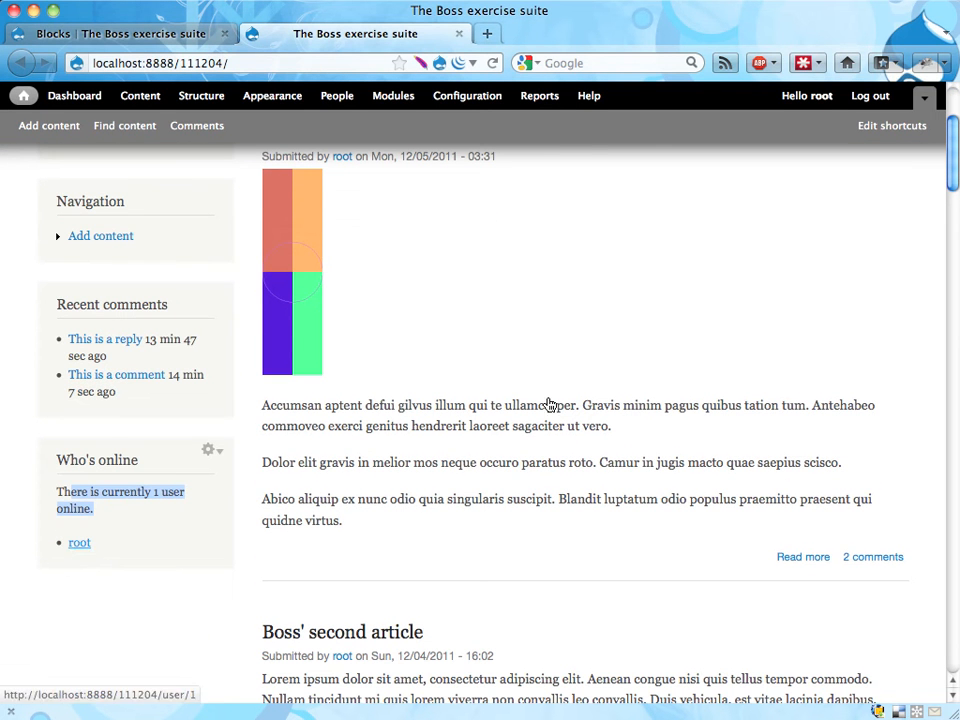
{"action": "mouse_move", "coordinate": [790, 273]}
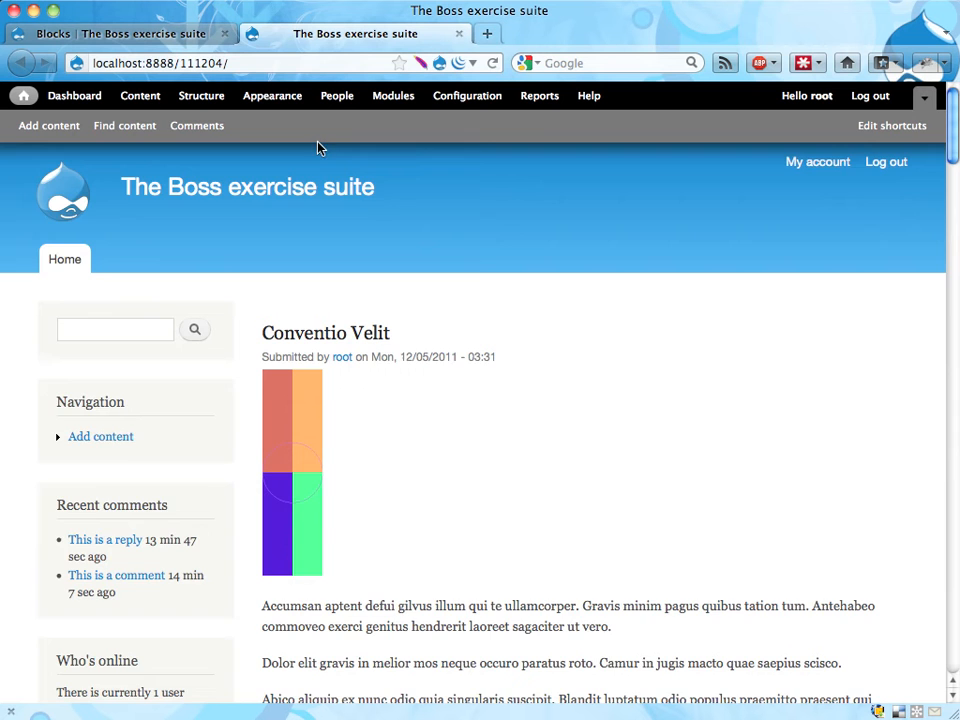
{"action": "scroll", "scroll_direction": "down", "scroll_amount": 3}
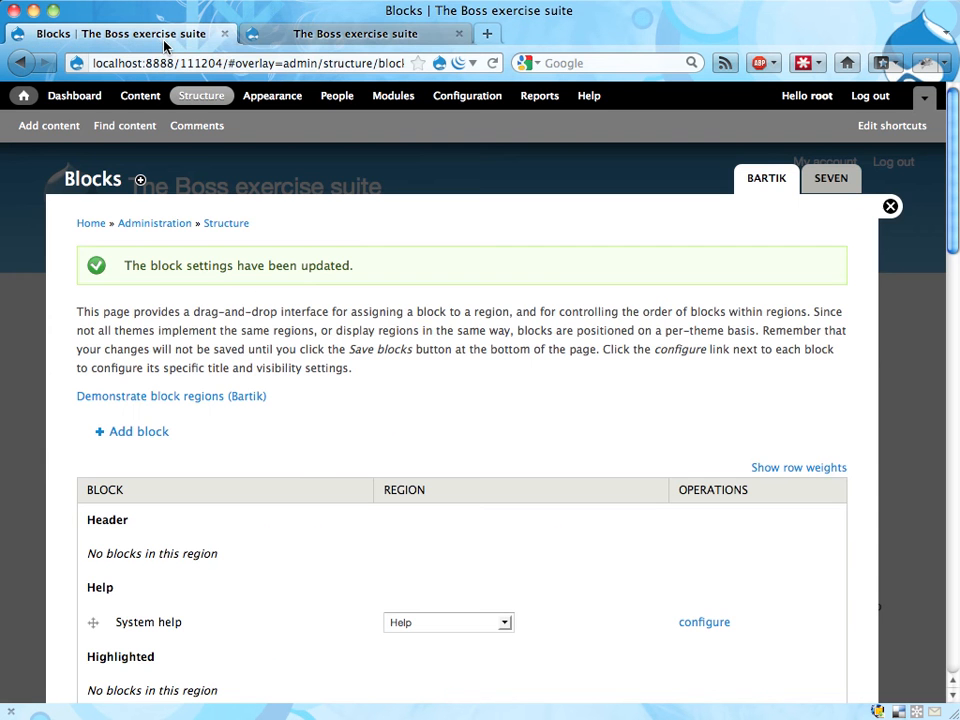
{"action": "mouse_move", "coordinate": [455, 382]}
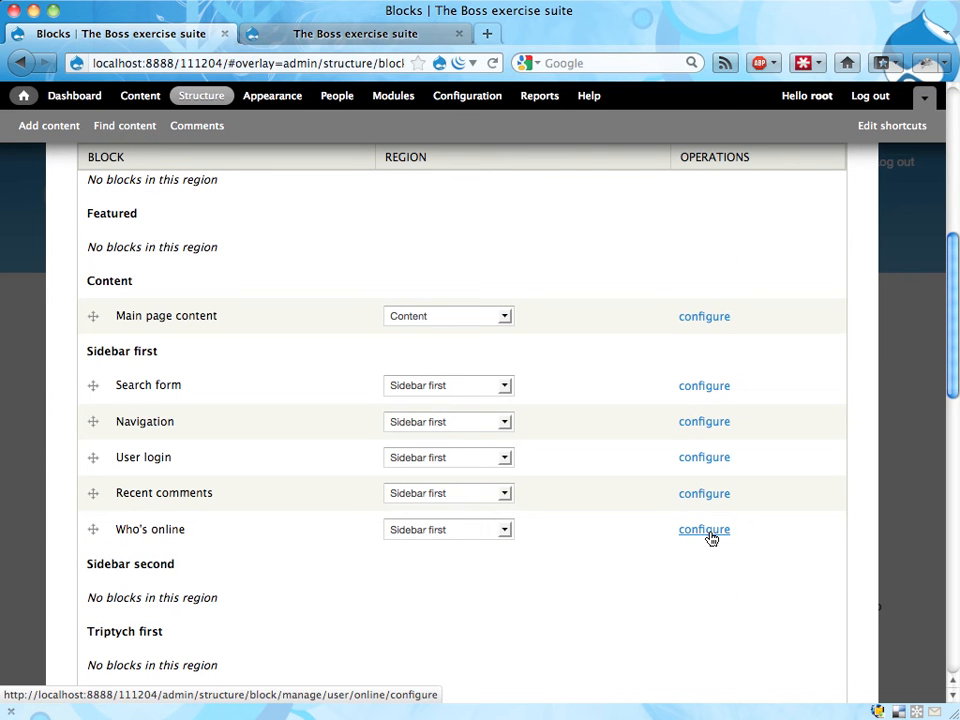
{"action": "mouse_move", "coordinate": [249, 408]}
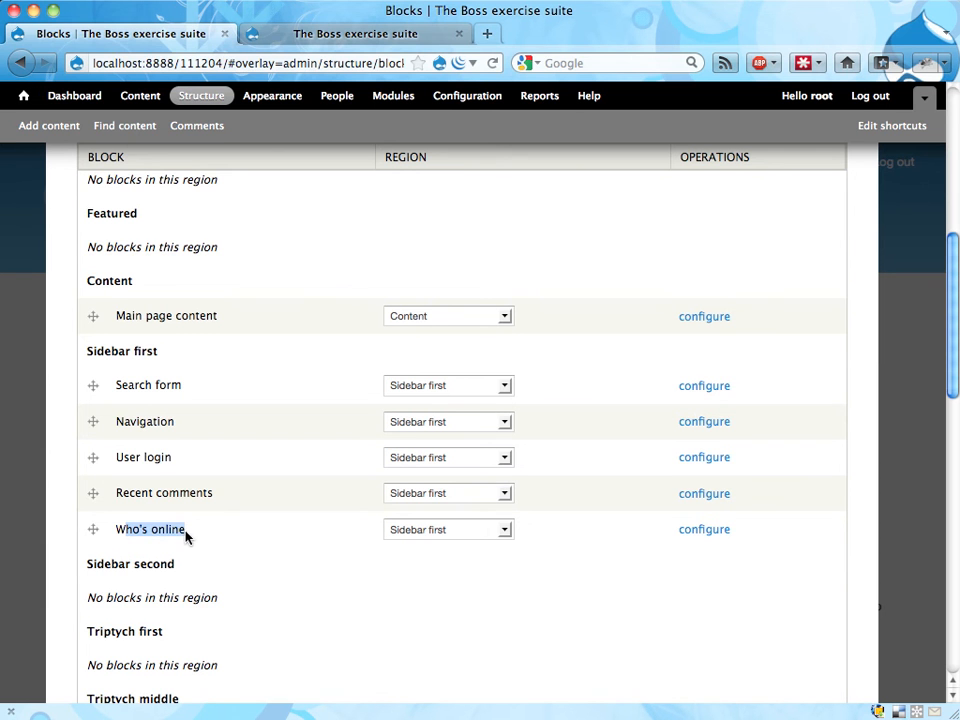
Step: Open the configure page for Who's online under Sidebar first
{"action": "left_click", "coordinate": [704, 529]}
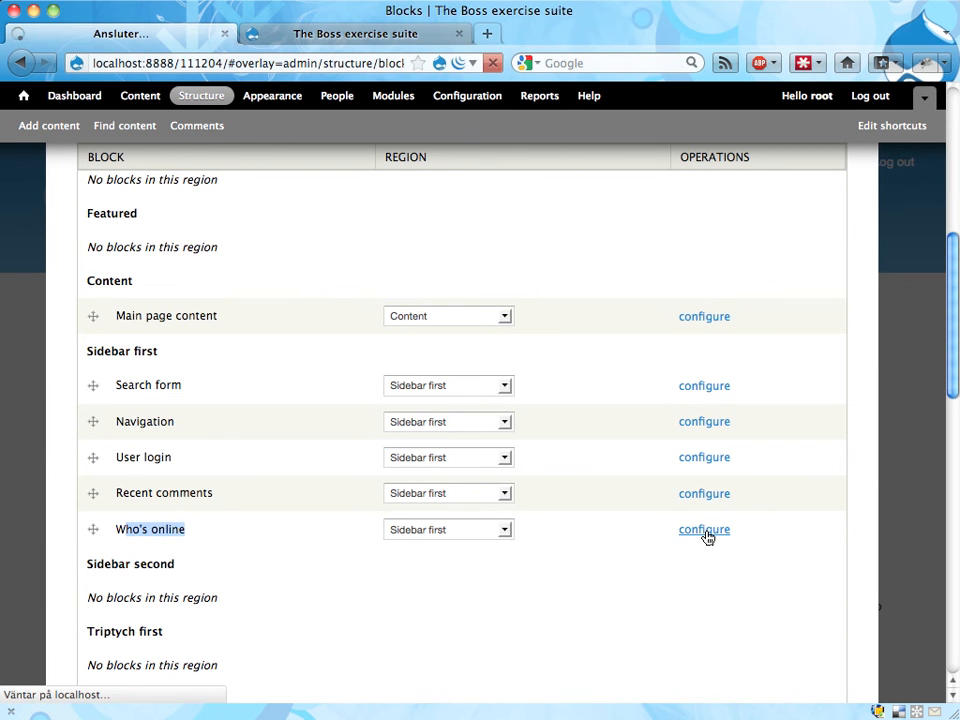
Step: Tick editor and administrator under the block's Roles visibility and save the block
{"action": "left_click", "coordinate": [704, 529]}
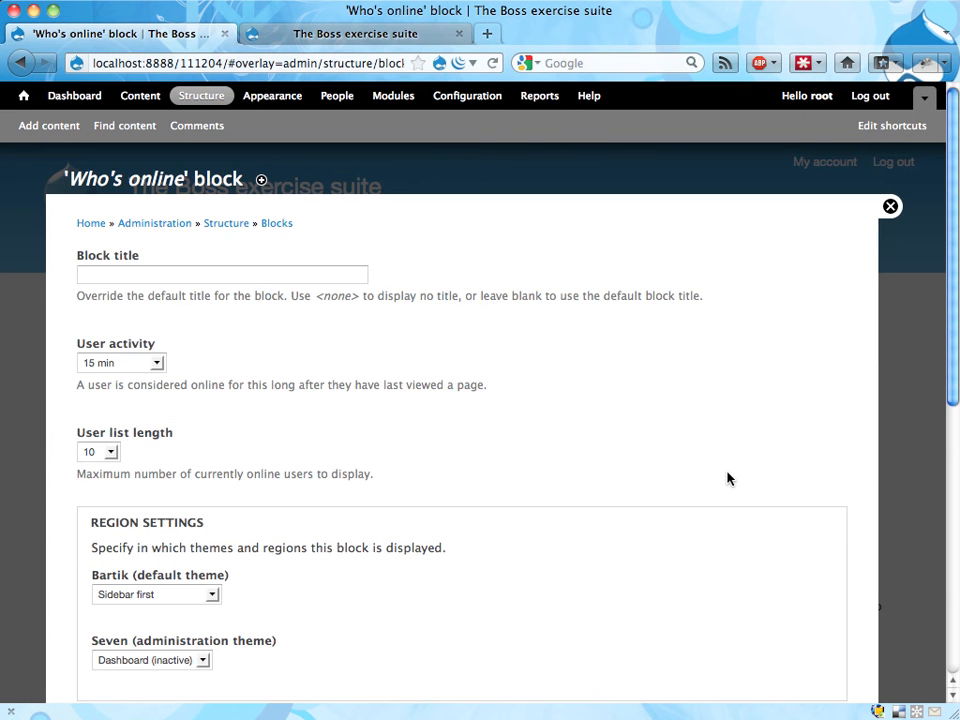
{"action": "scroll", "scroll_direction": "down", "scroll_amount": 3}
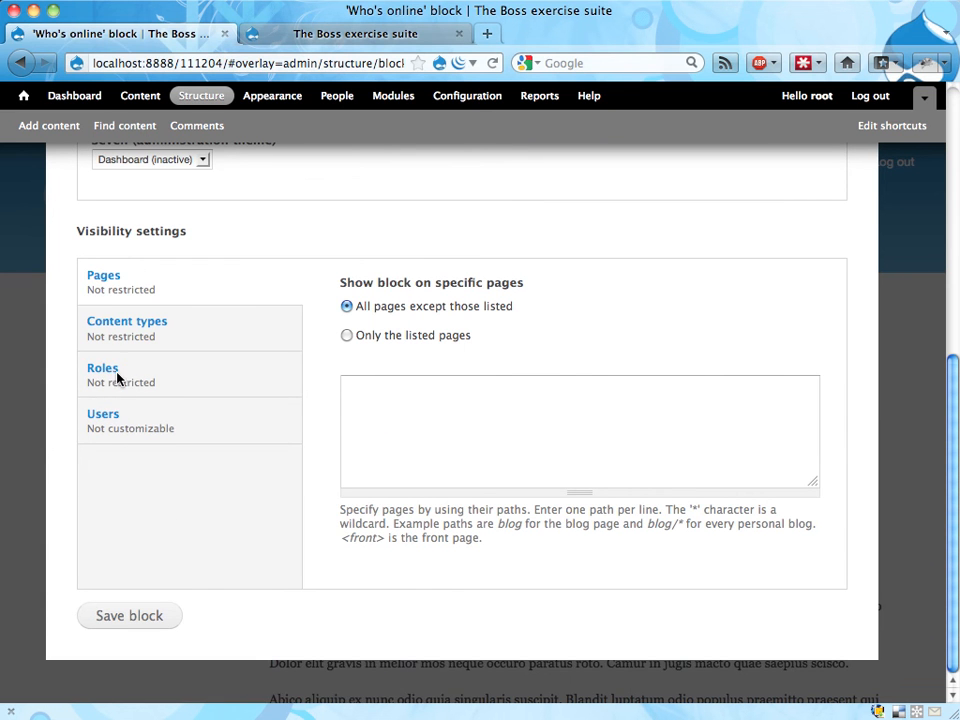
{"action": "mouse_move", "coordinate": [102, 374]}
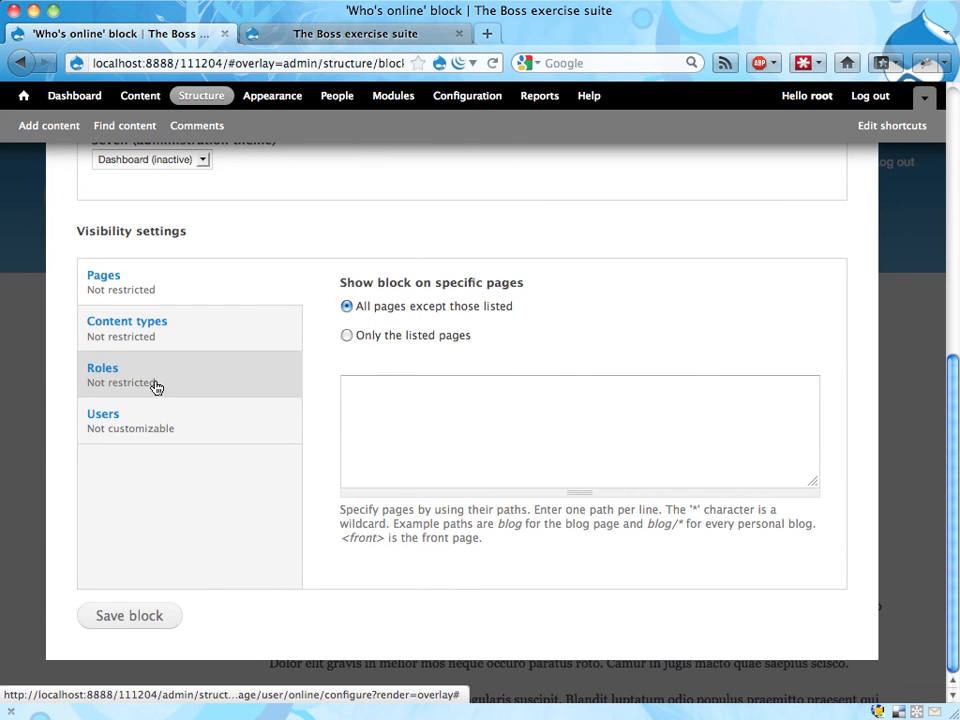
{"action": "left_click", "coordinate": [102, 368]}
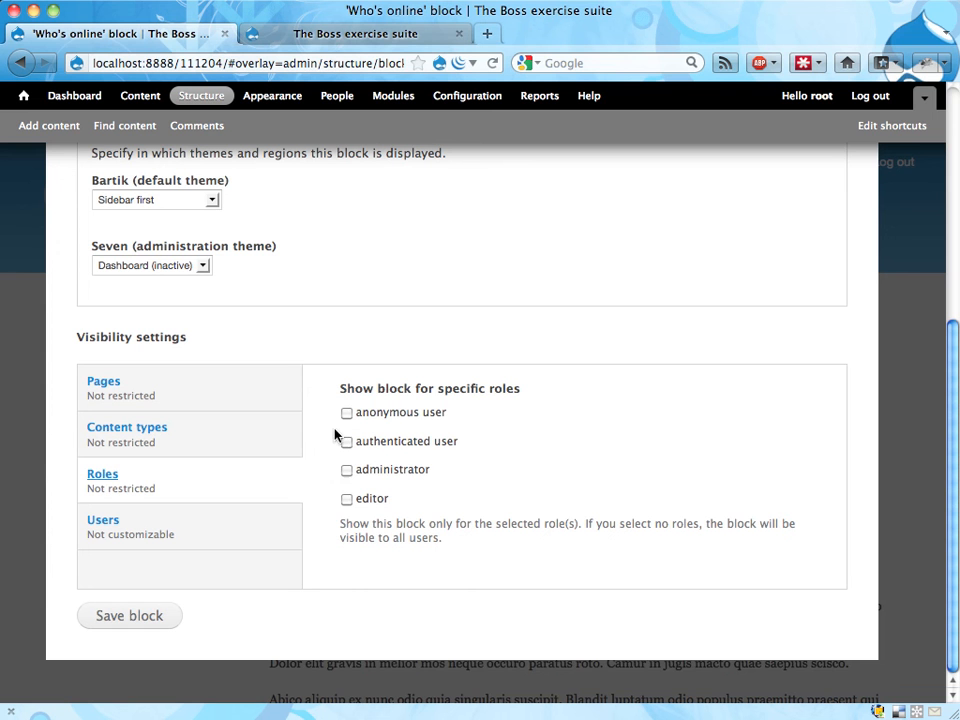
{"action": "left_click", "coordinate": [346, 498]}
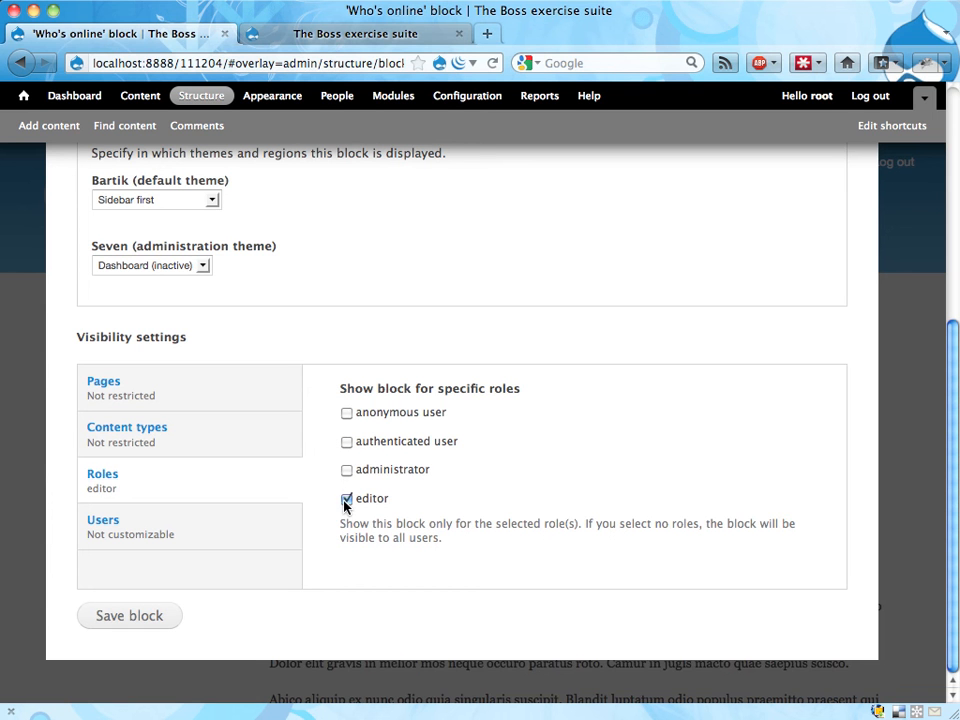
{"action": "left_click", "coordinate": [346, 469]}
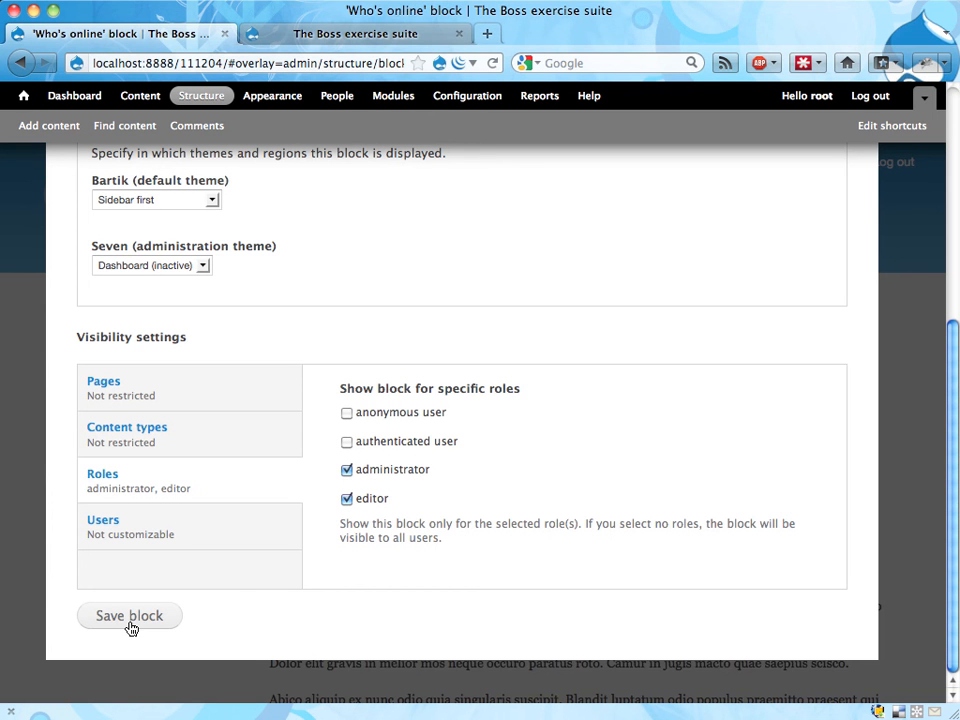
{"action": "left_click", "coordinate": [129, 615]}
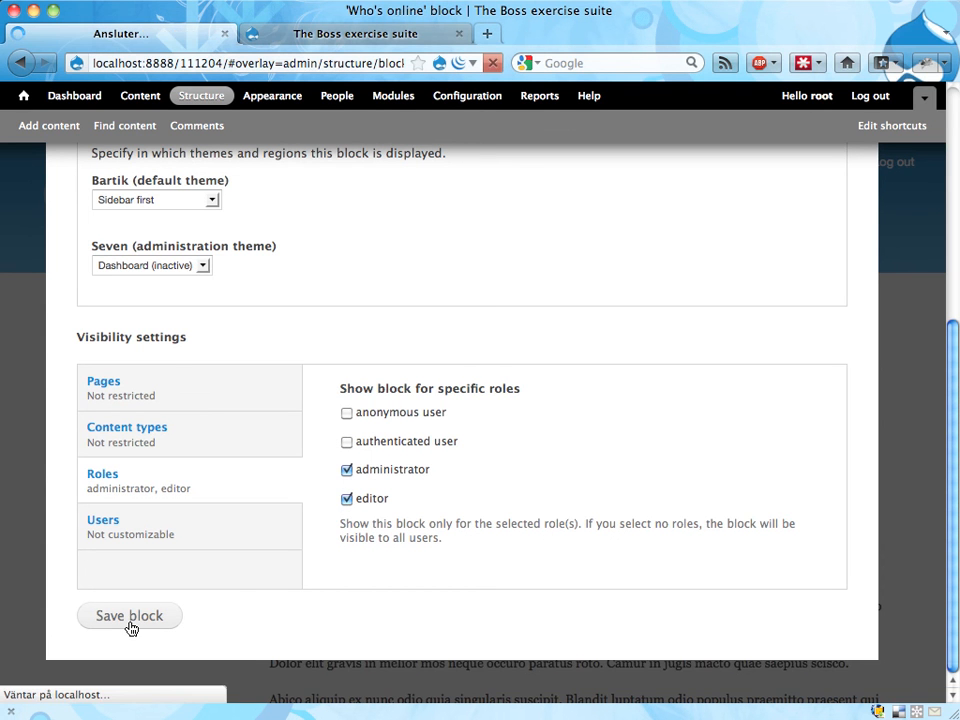
{"action": "left_click", "coordinate": [129, 615]}
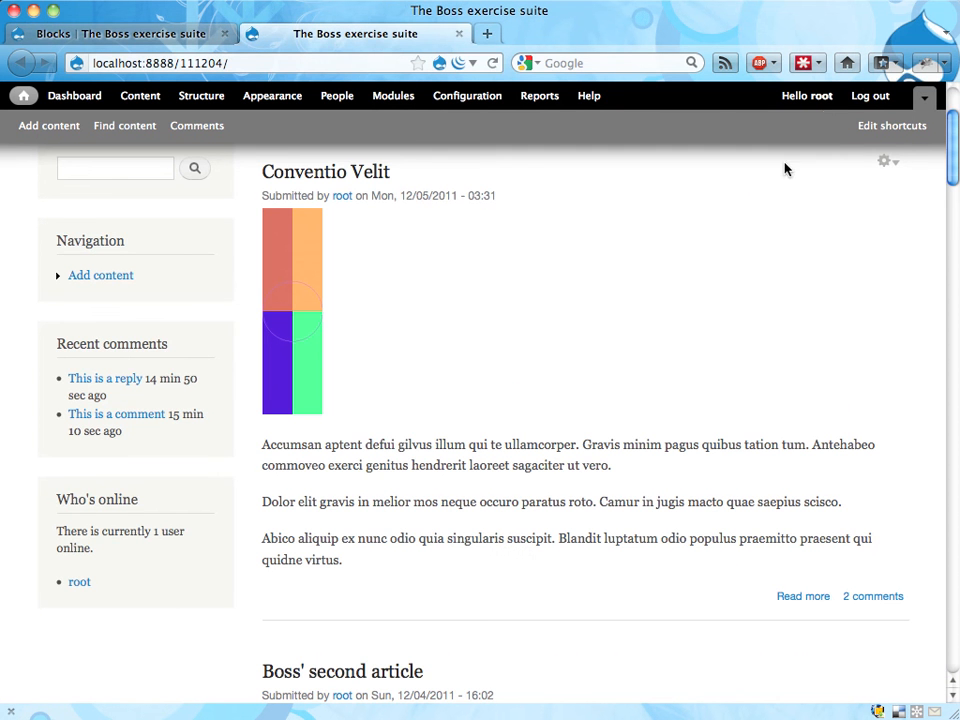
{"action": "mouse_move", "coordinate": [174, 564]}
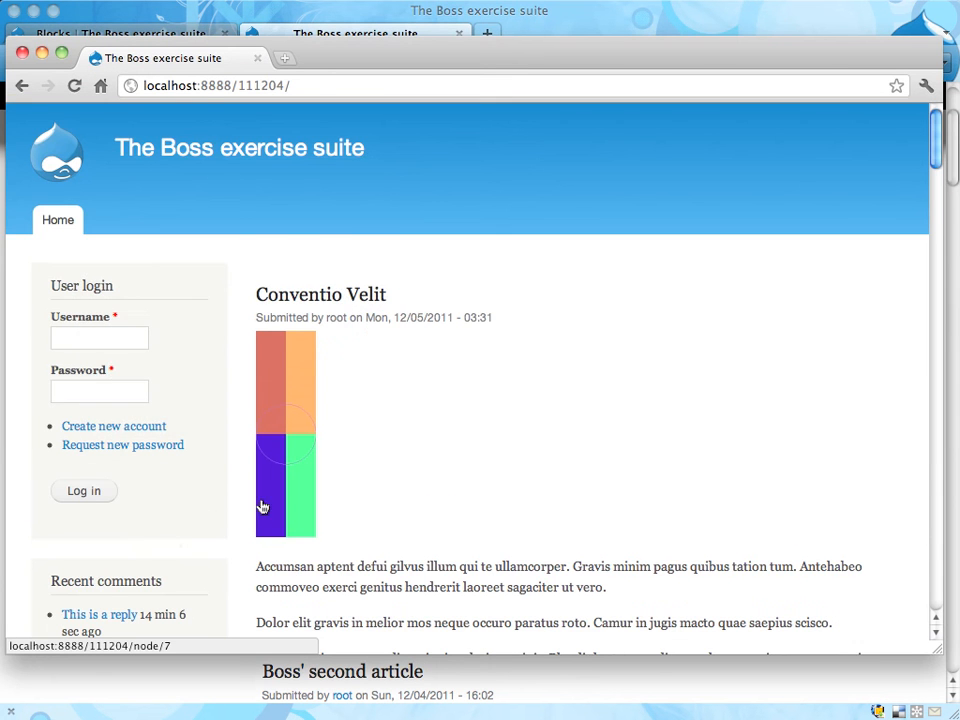
Step: Scroll the logged-out front page sidebar to check for the Who's online block
{"action": "scroll", "scroll_direction": "down", "scroll_amount": 3}
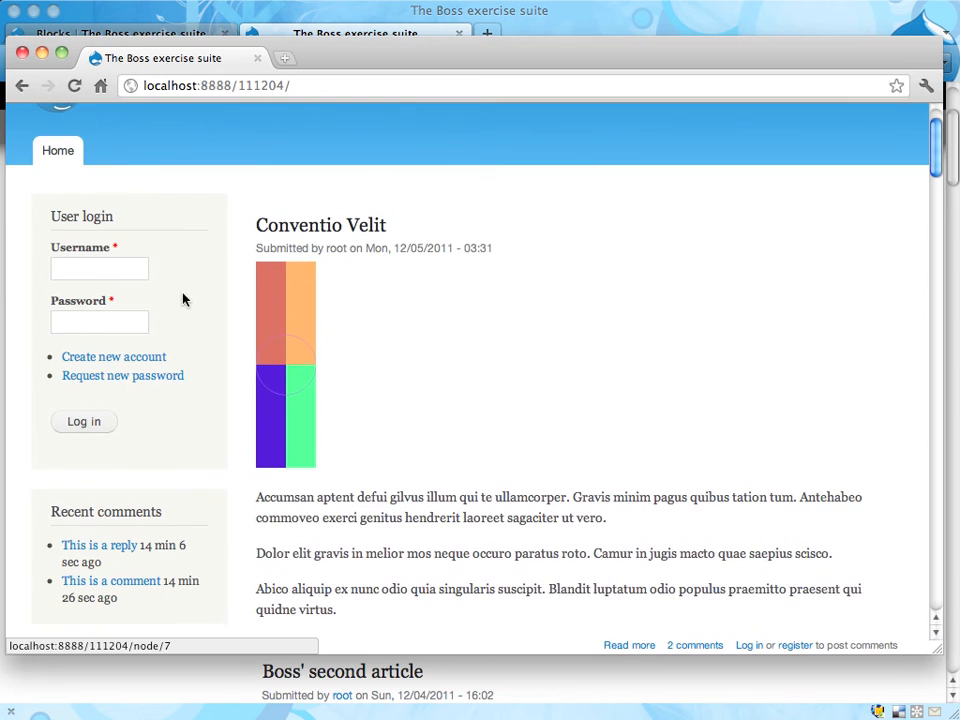
{"action": "scroll", "scroll_direction": "down", "scroll_amount": 3}
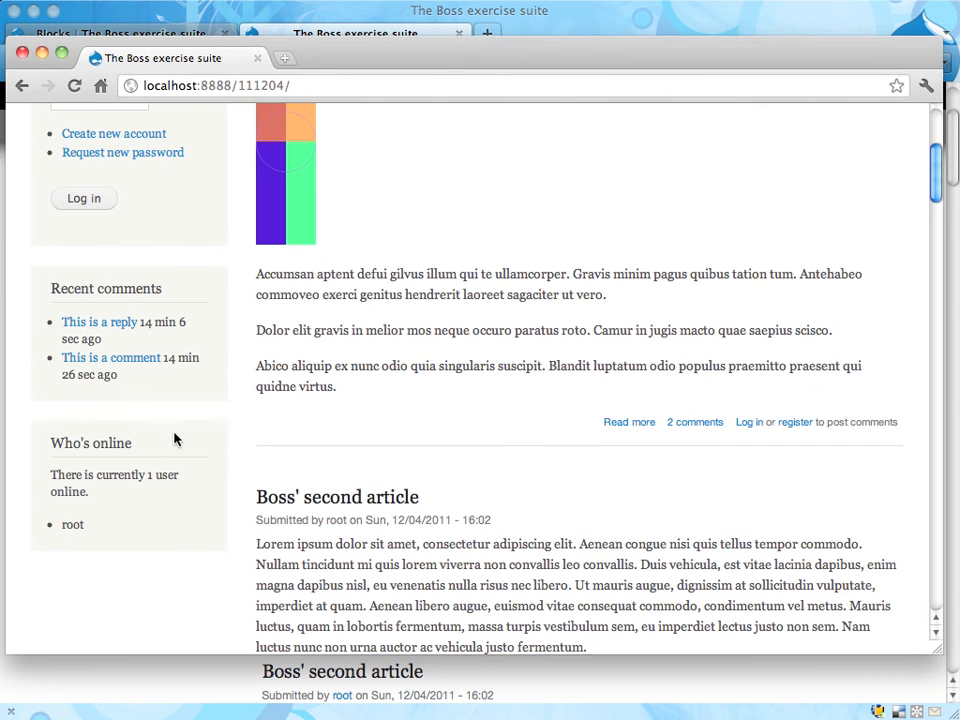